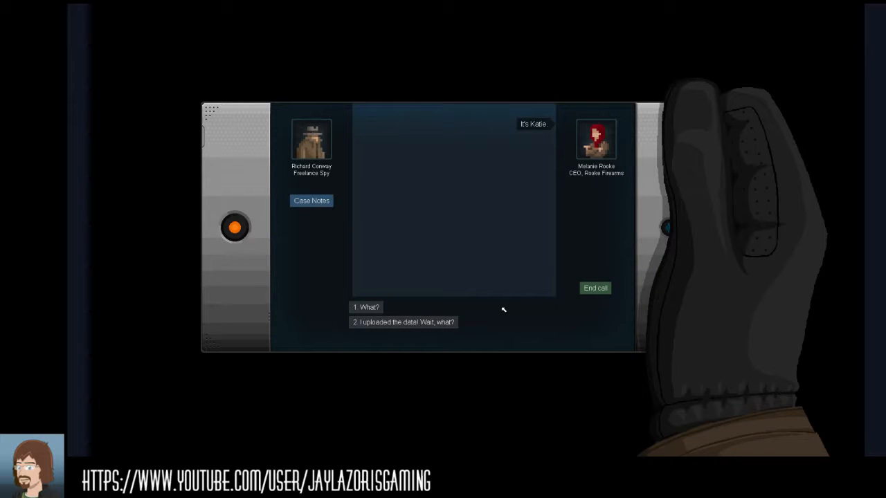
mouse_move(501, 309)
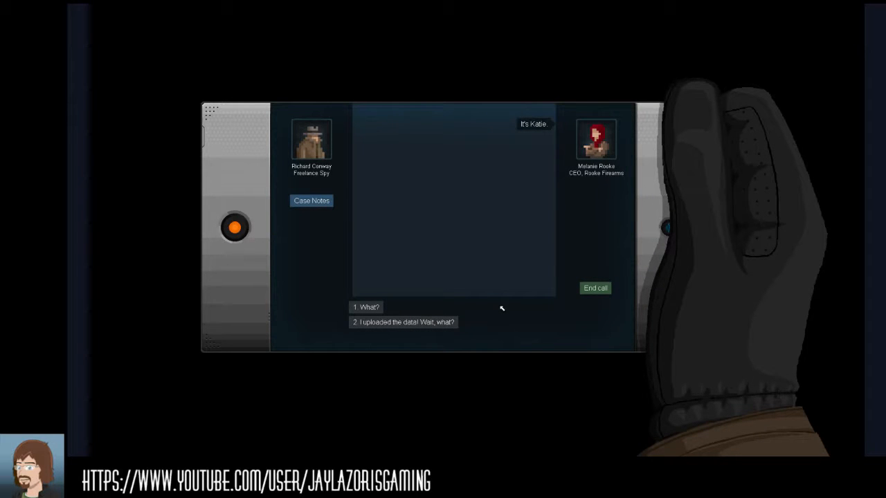
Reply to the Rooke Firearms CEO's surprised call with an offered dialogue option
left_click(403, 322)
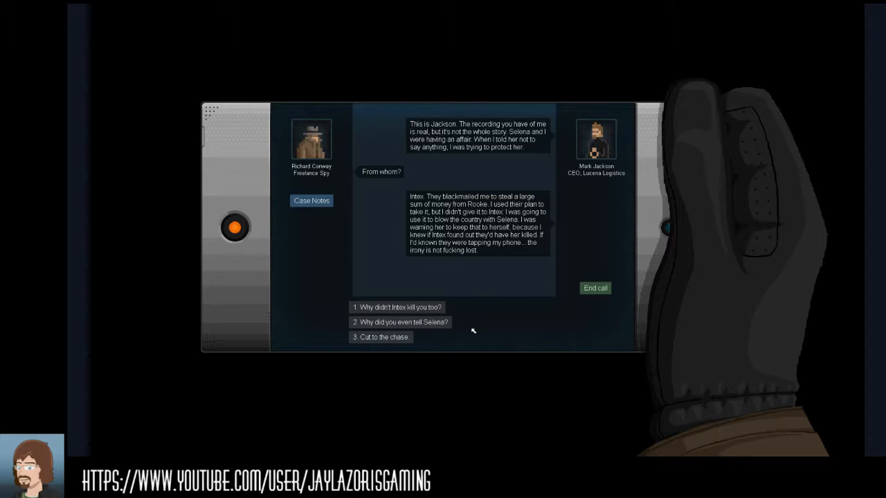
Question Mark Jackson on why Intex spared him and why he told Selena
left_click(396, 307)
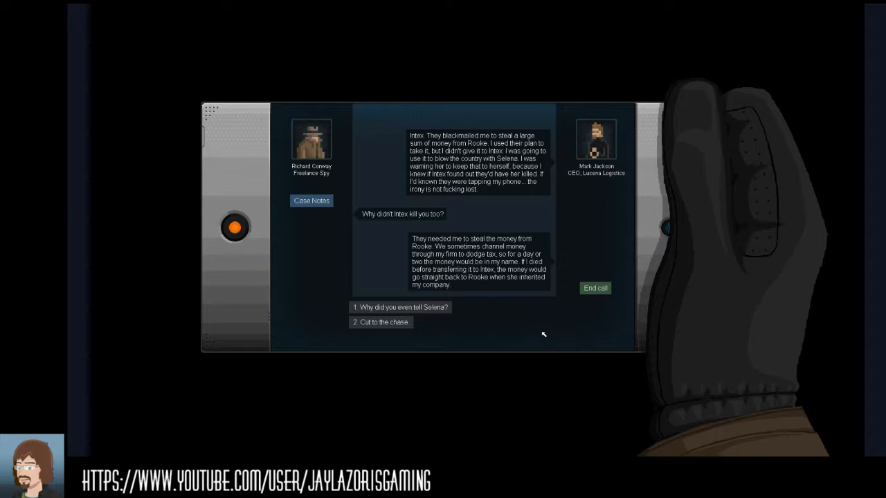
left_click(398, 308)
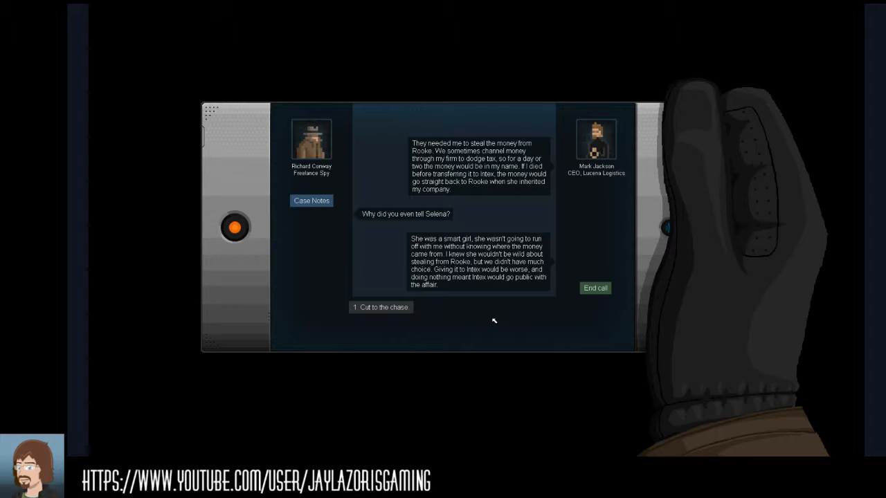
left_click(379, 308)
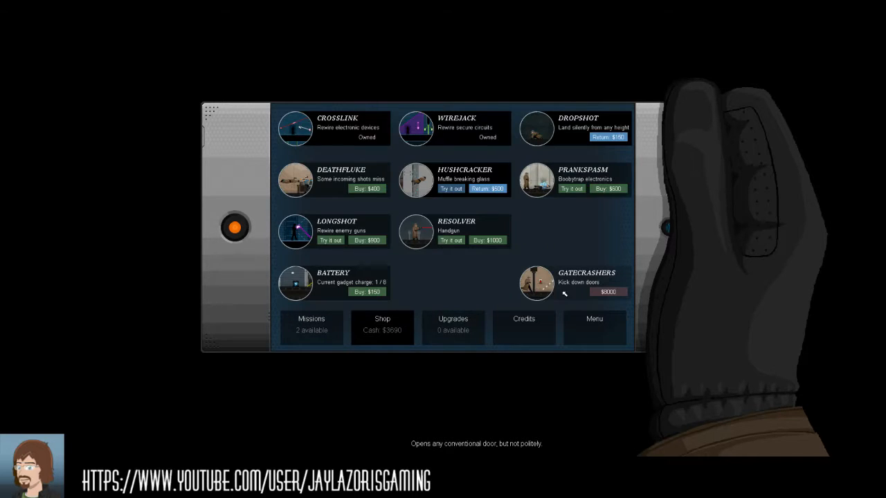
Purchase the Gatecrashers door-kicking gadget, leaving $40 cash
left_click(311, 323)
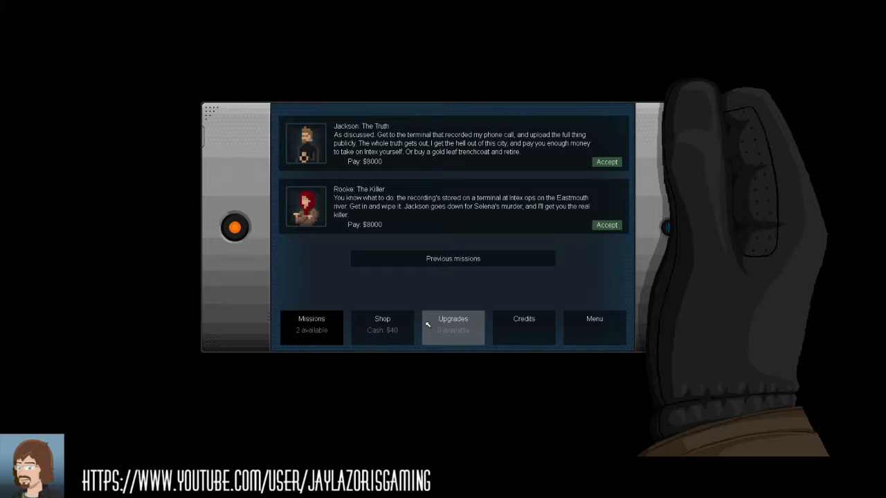
mouse_move(413, 228)
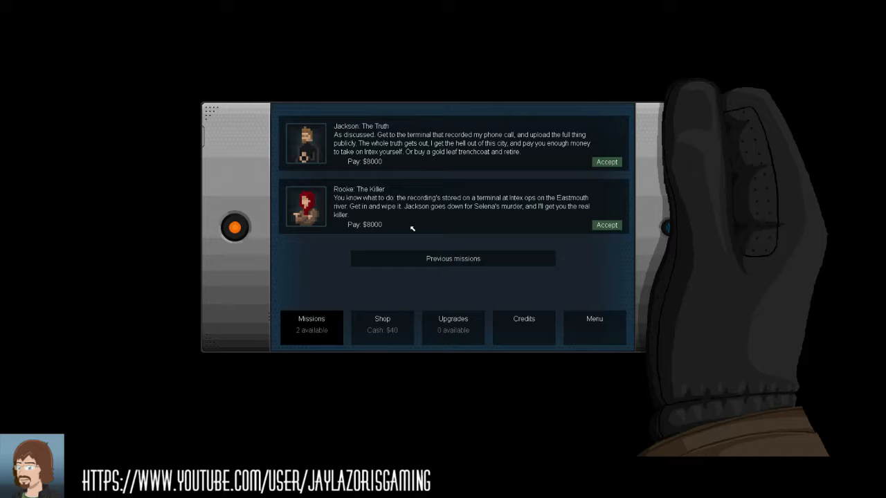
left_click(606, 225)
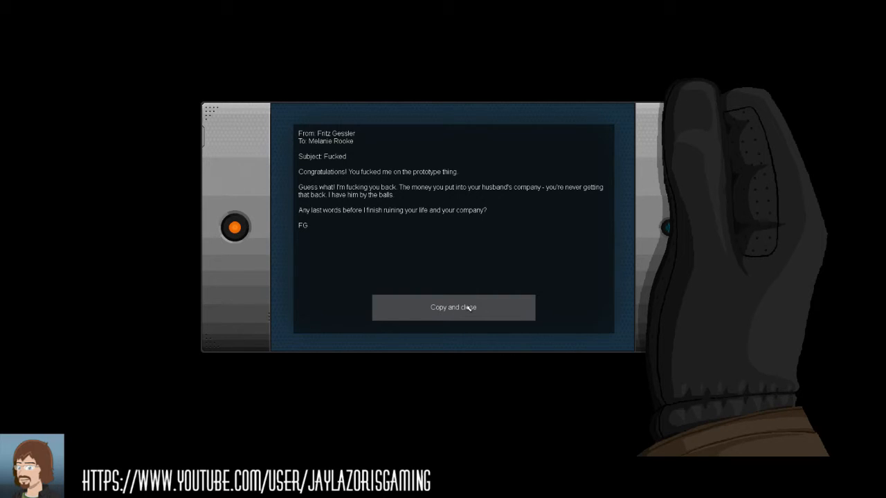
Copy the threatening prototype email and close the secure terminal
left_click(454, 308)
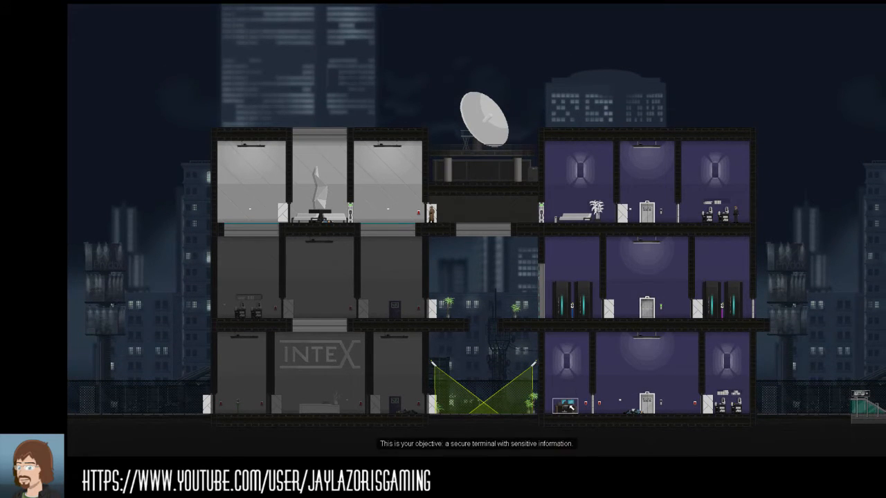